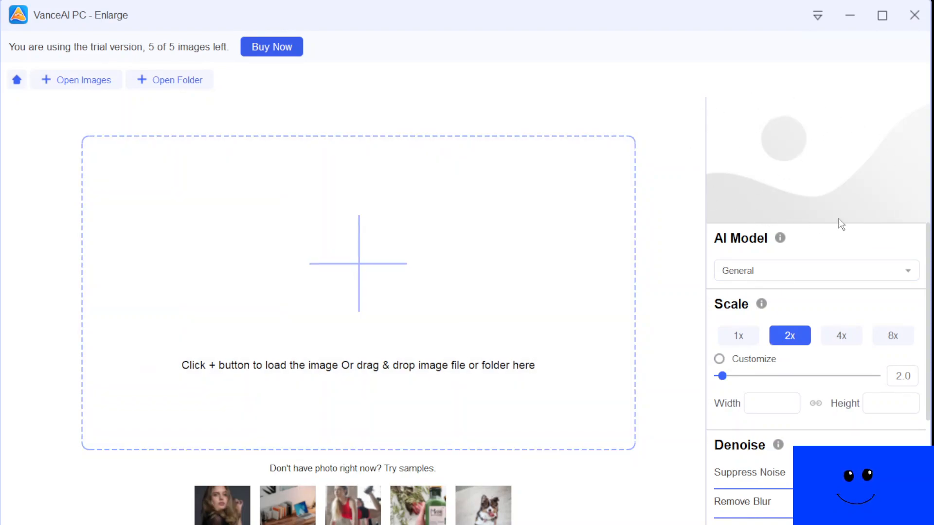
mouse_move(824, 94)
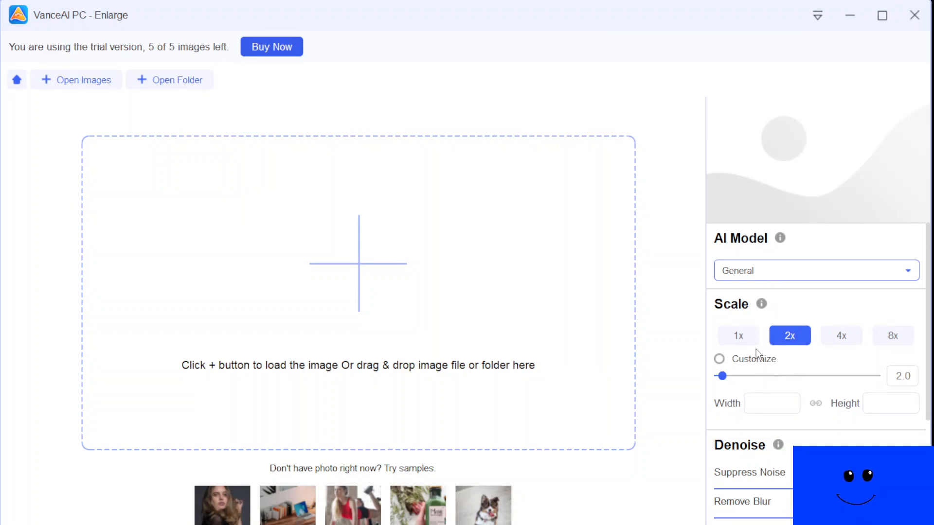
mouse_move(733, 297)
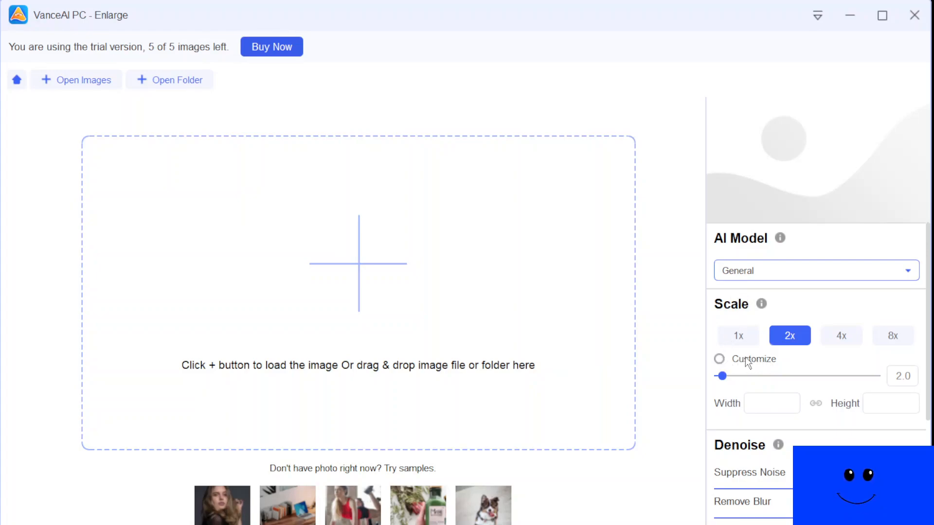
mouse_move(753, 363)
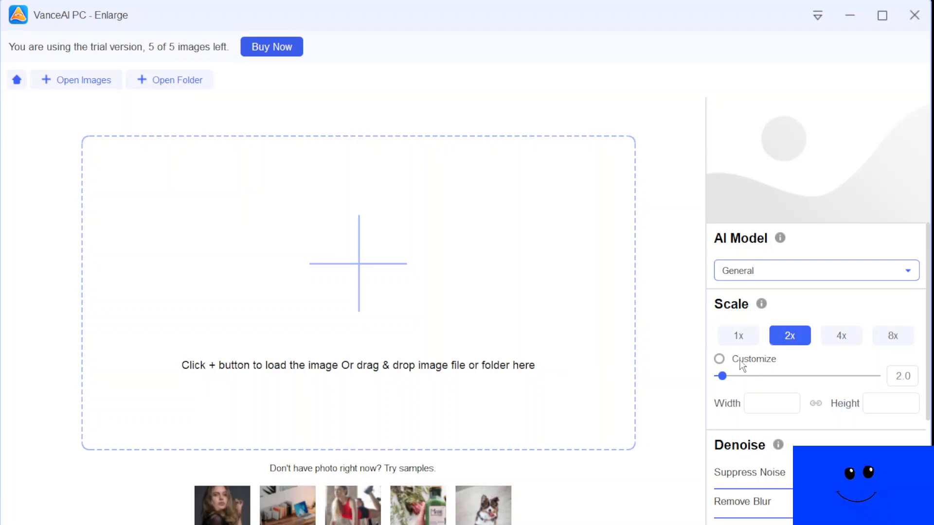
mouse_move(752, 374)
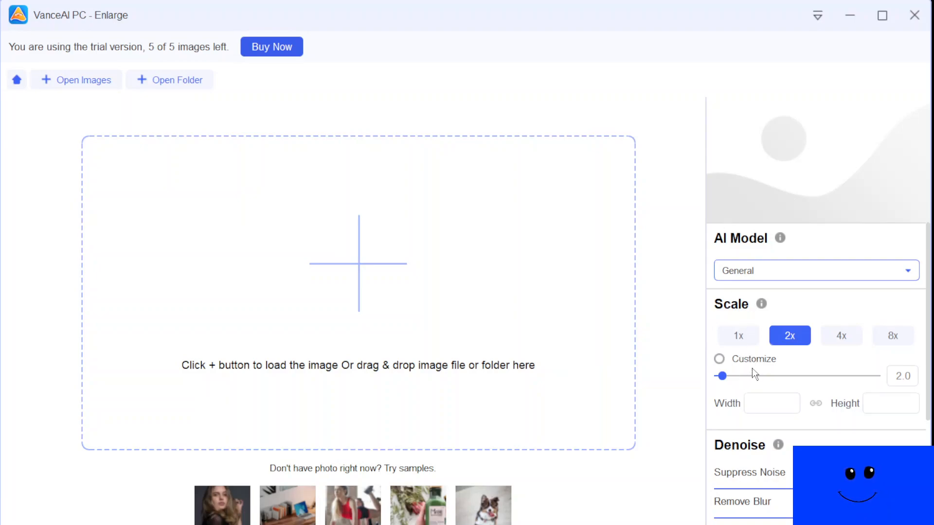
mouse_move(738, 412)
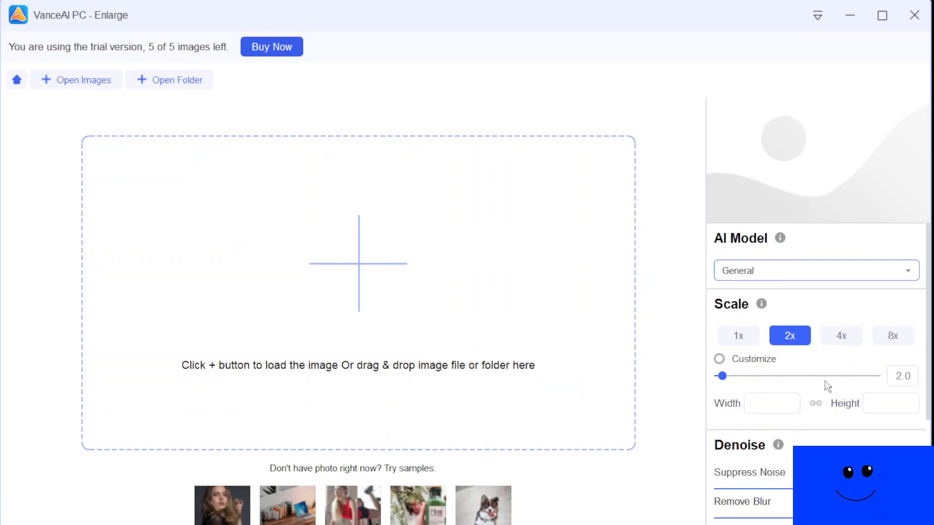
Scroll the portrait's Original/Preview split comparison to inspect the 2x General-model result.
scroll(down, 3)
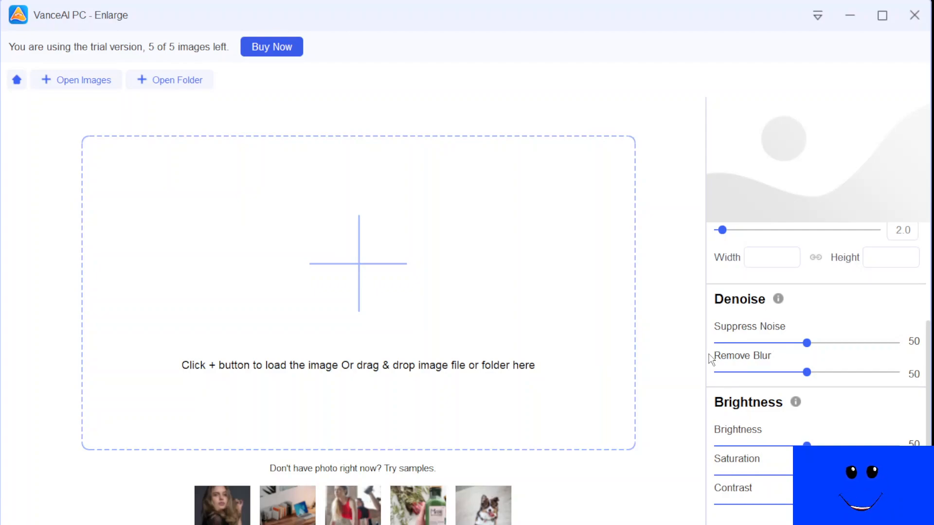
mouse_move(789, 363)
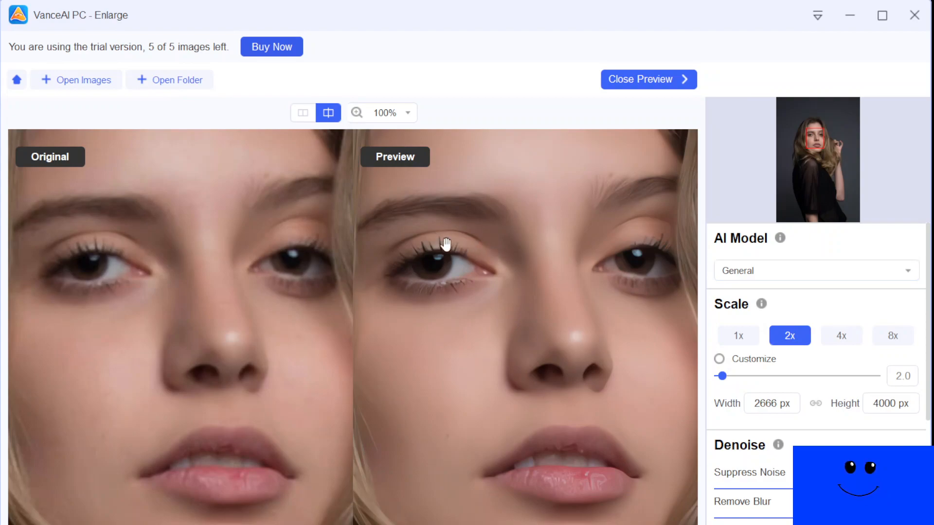
mouse_move(153, 268)
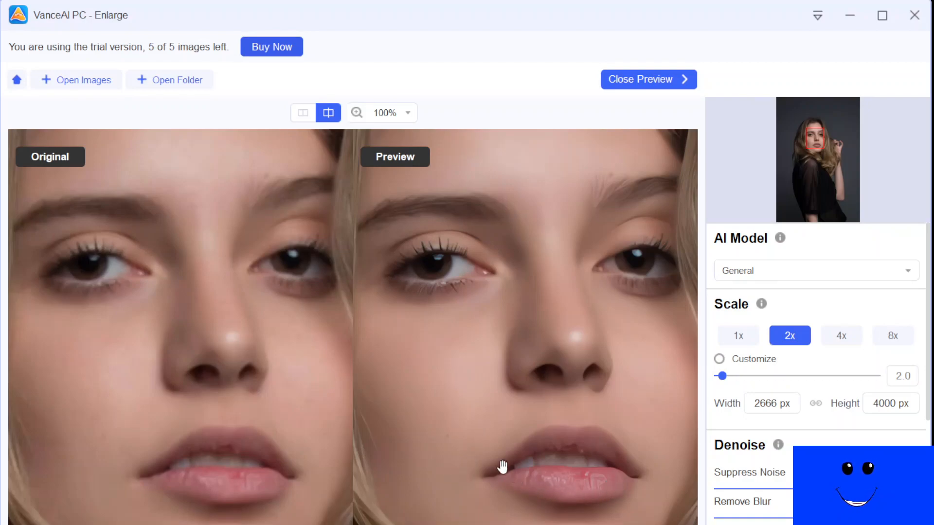
mouse_move(302, 473)
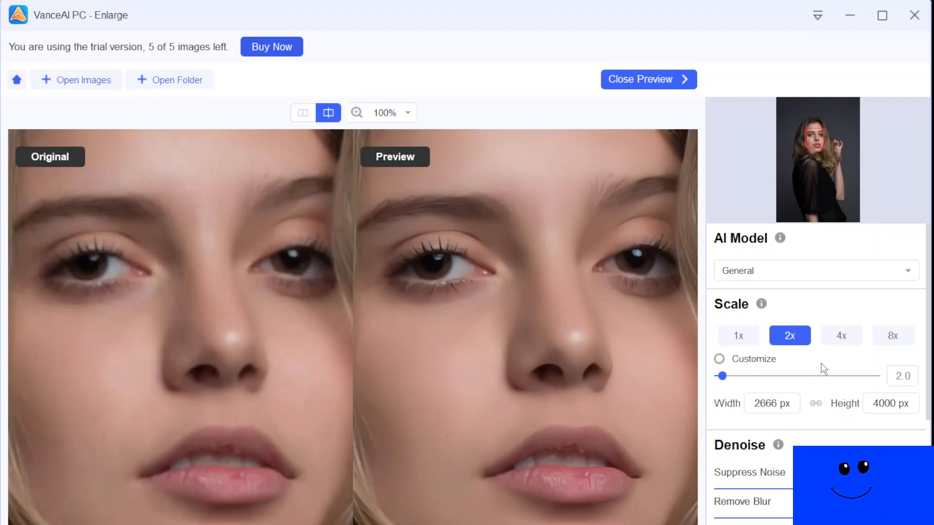
Enlarge the portrait 4x to 5332 by 8000 px and inspect the eye detail.
click(840, 335)
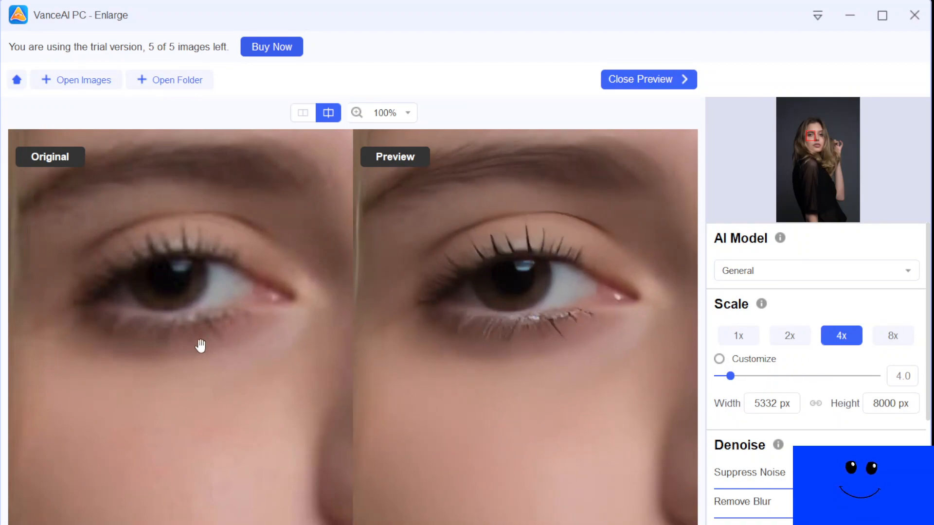
mouse_move(440, 304)
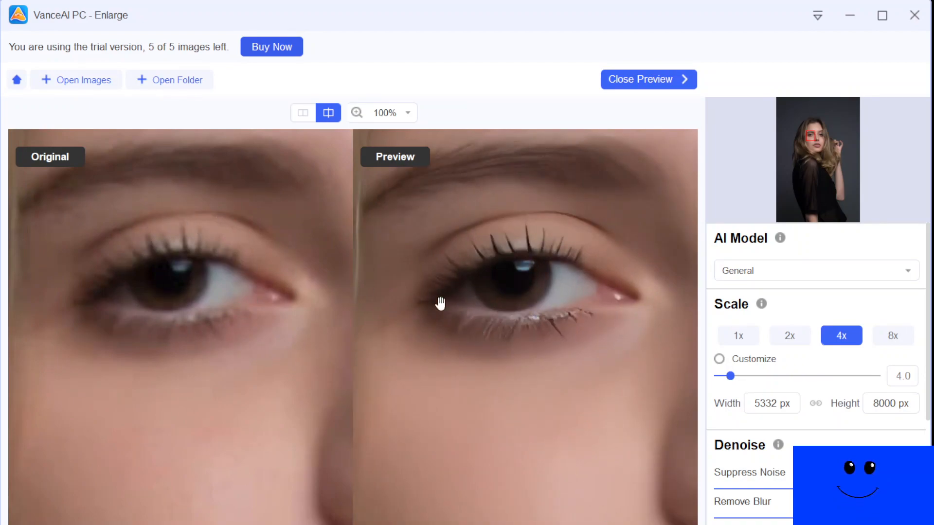
mouse_move(623, 363)
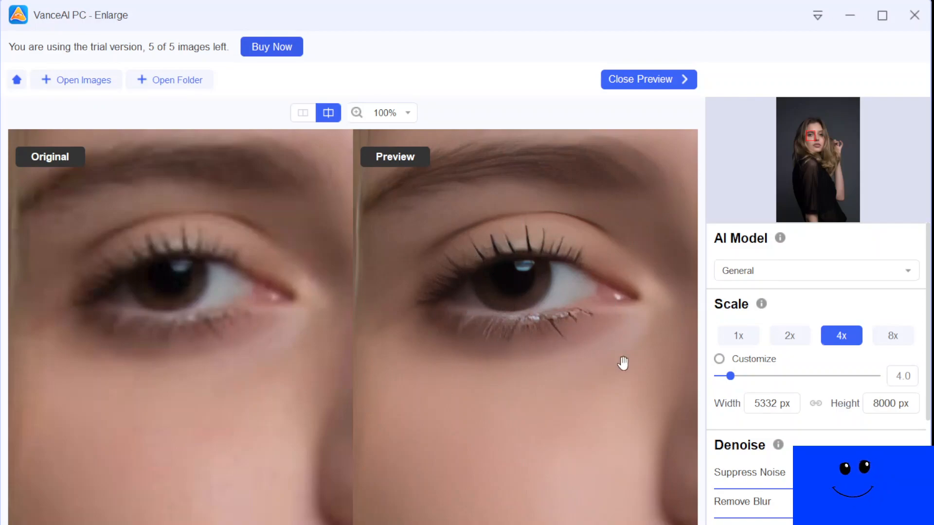
Enlarge the portrait 8x to 10664 by 16000 px and compare hair, lips and eye detail.
click(894, 336)
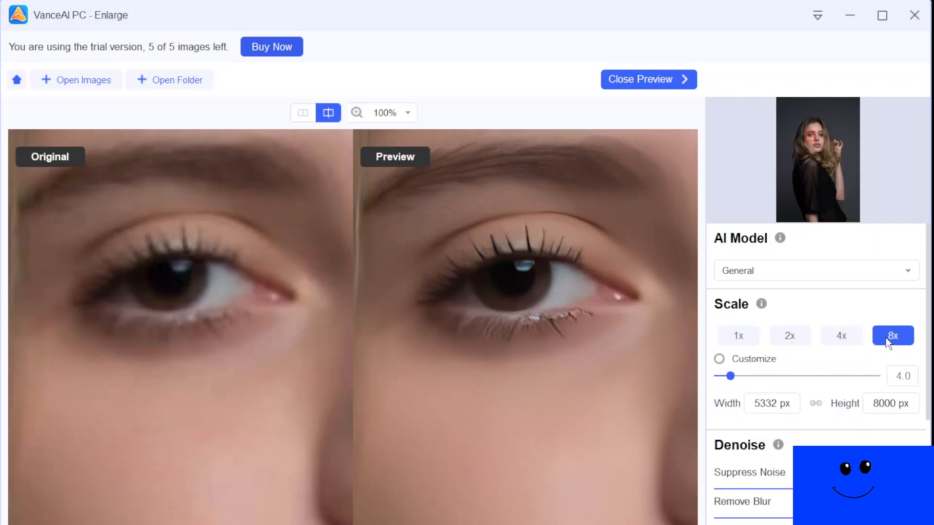
click(894, 336)
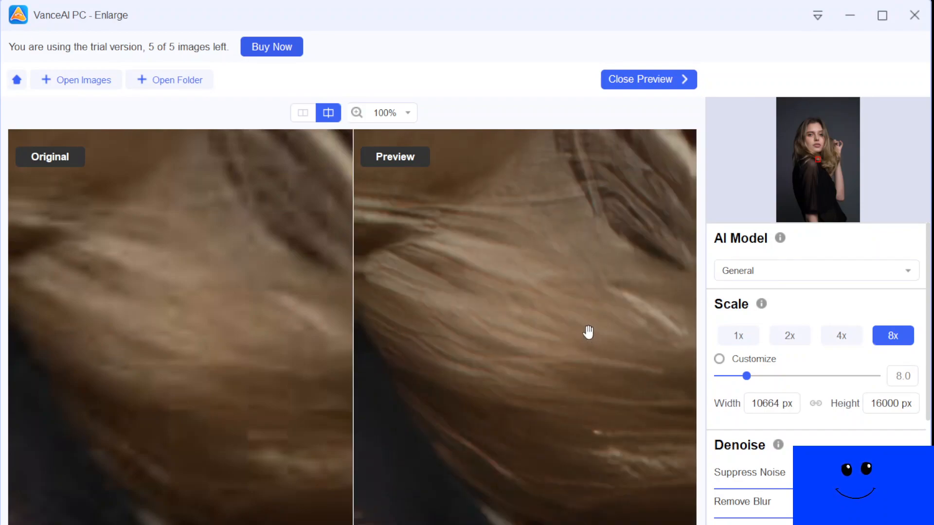
mouse_move(340, 357)
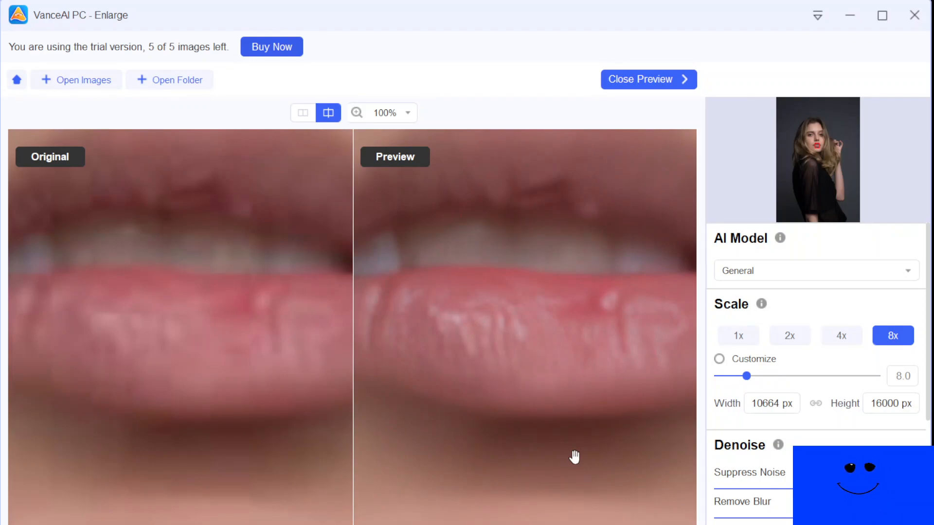
mouse_move(345, 256)
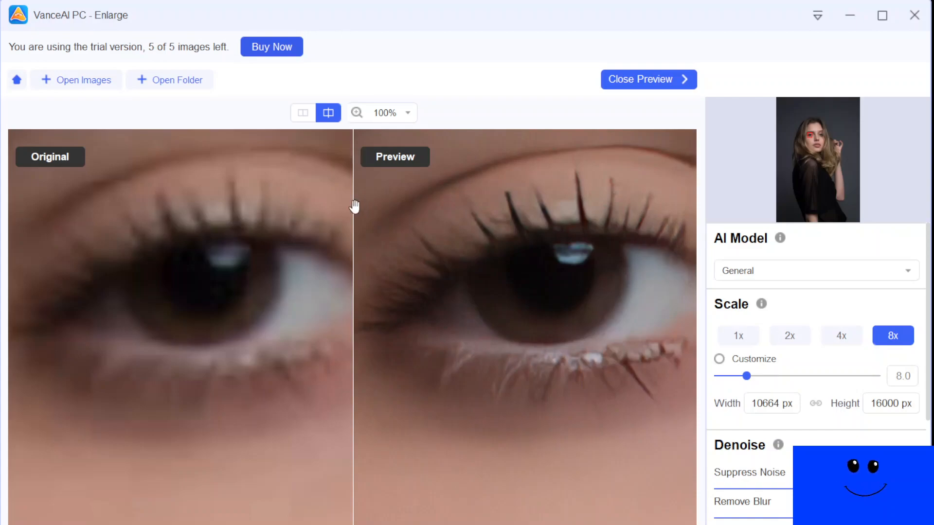
mouse_move(447, 343)
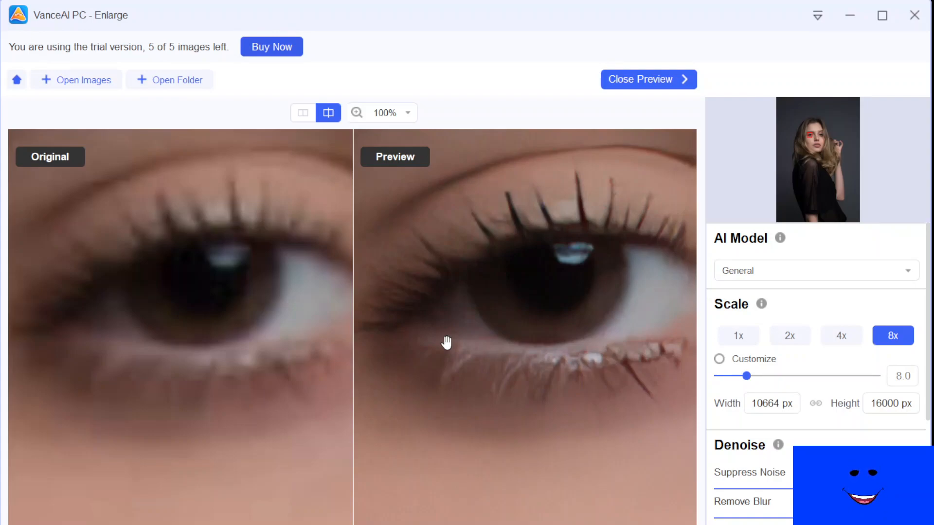
mouse_move(440, 335)
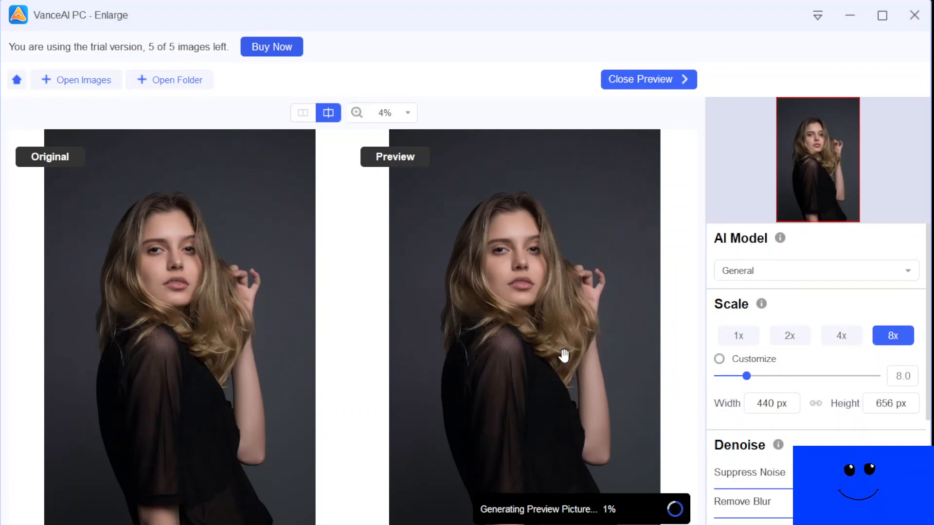
mouse_move(572, 282)
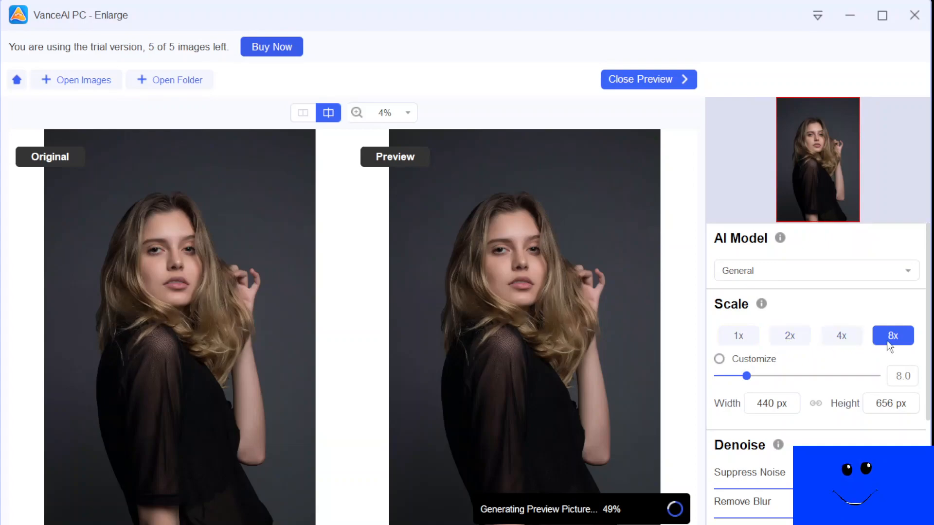
mouse_move(738, 336)
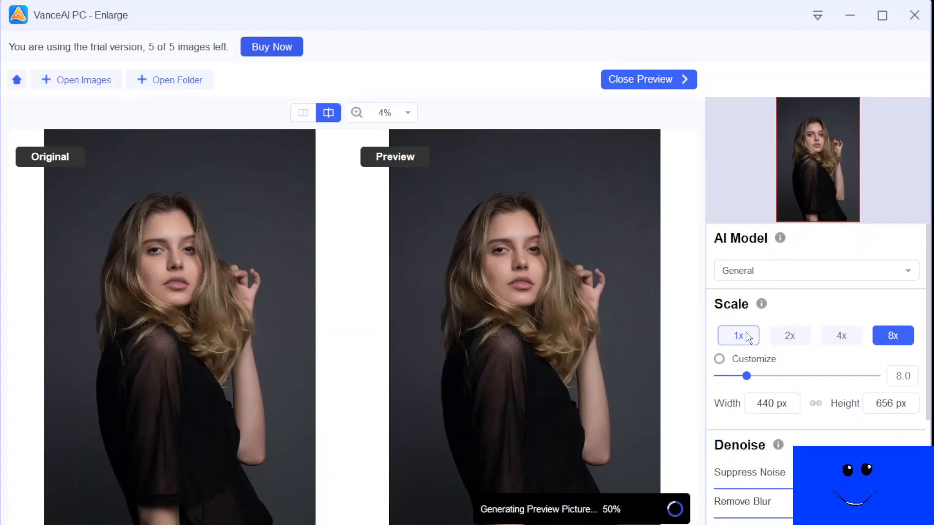
mouse_move(835, 359)
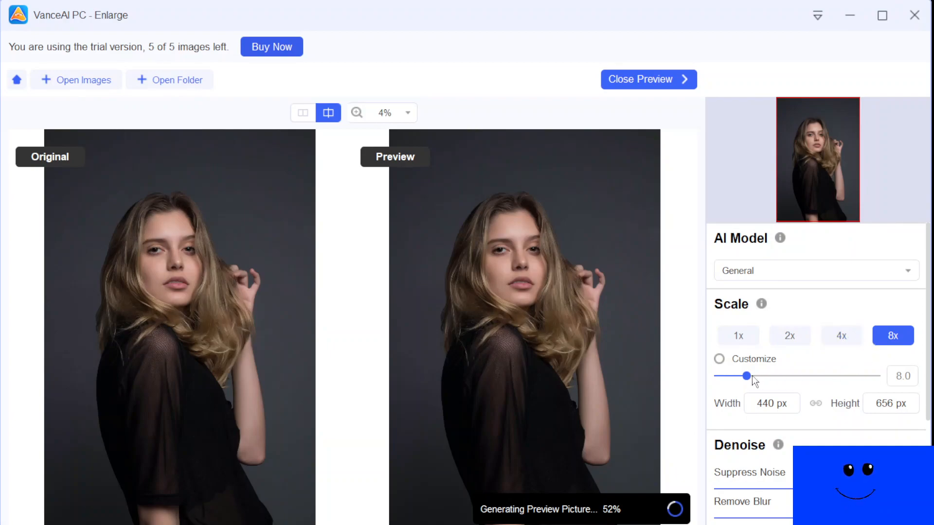
mouse_move(787, 388)
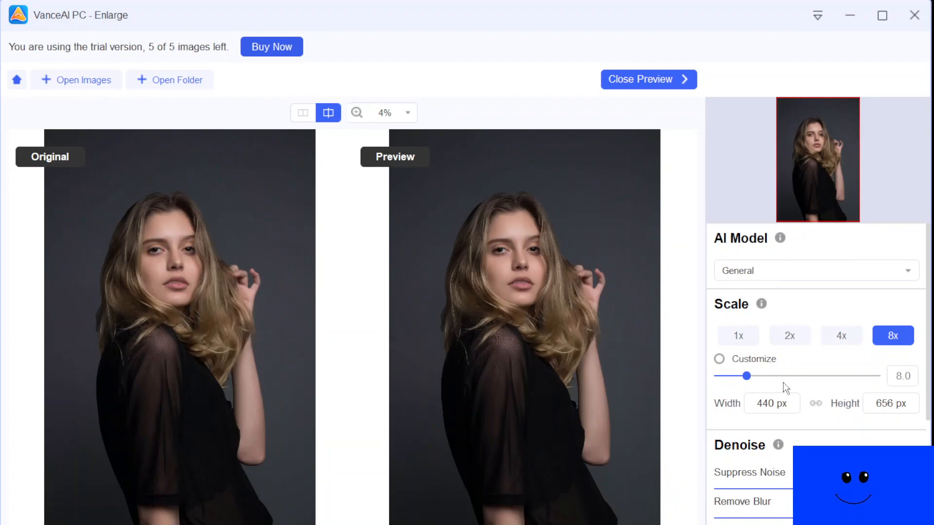
mouse_move(378, 309)
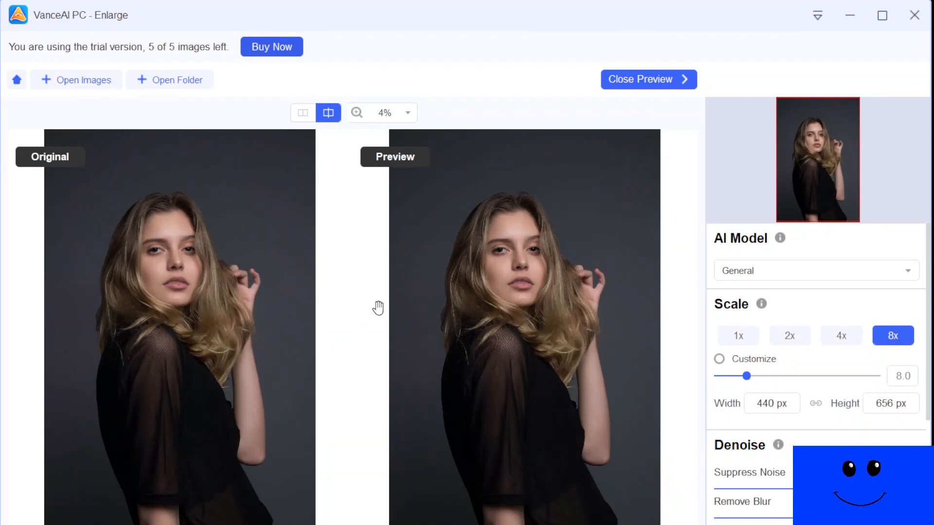
mouse_move(121, 285)
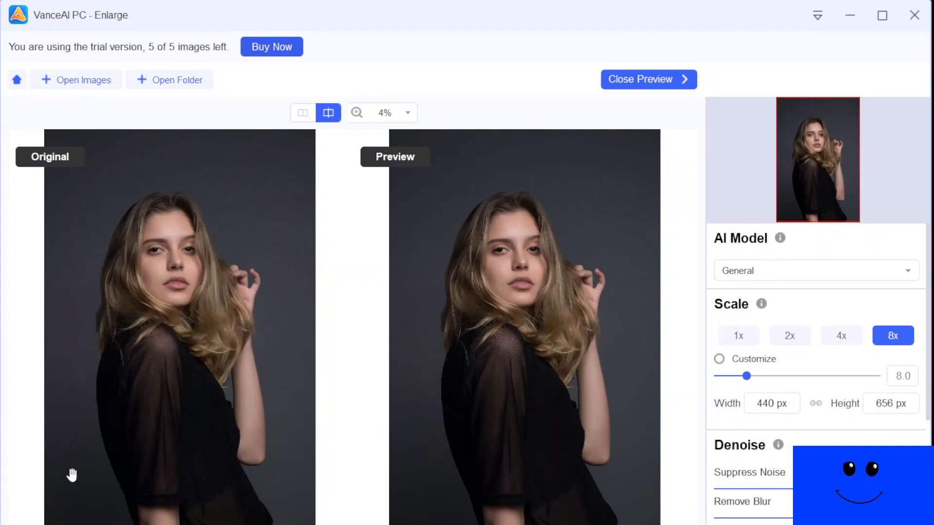
mouse_move(261, 222)
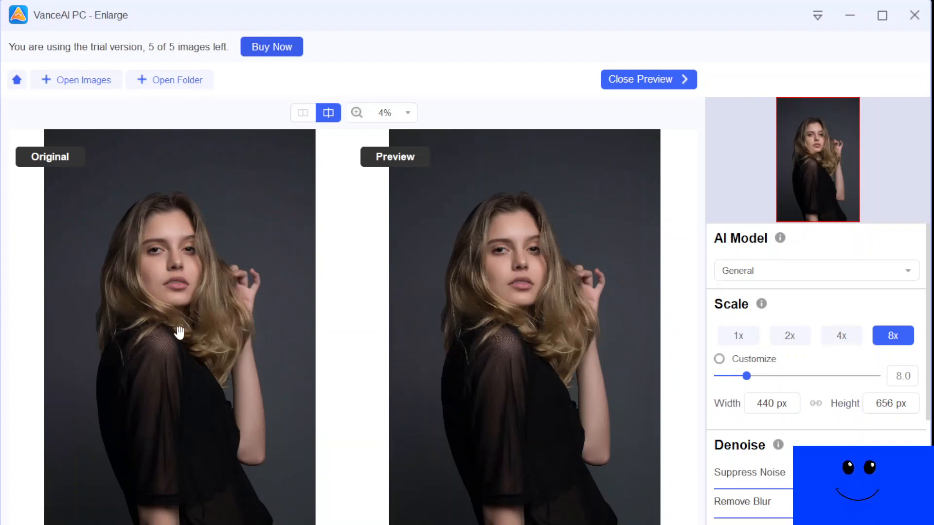
mouse_move(567, 265)
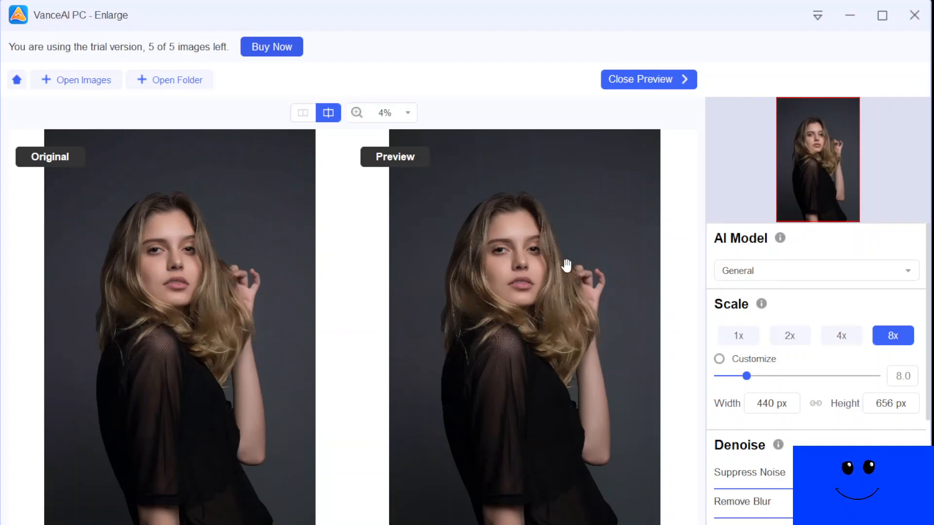
mouse_move(513, 248)
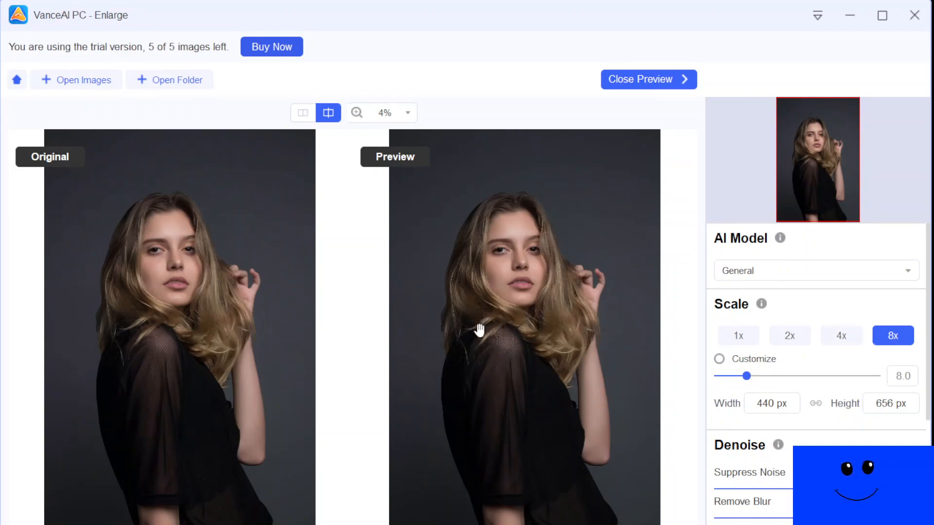
mouse_move(539, 314)
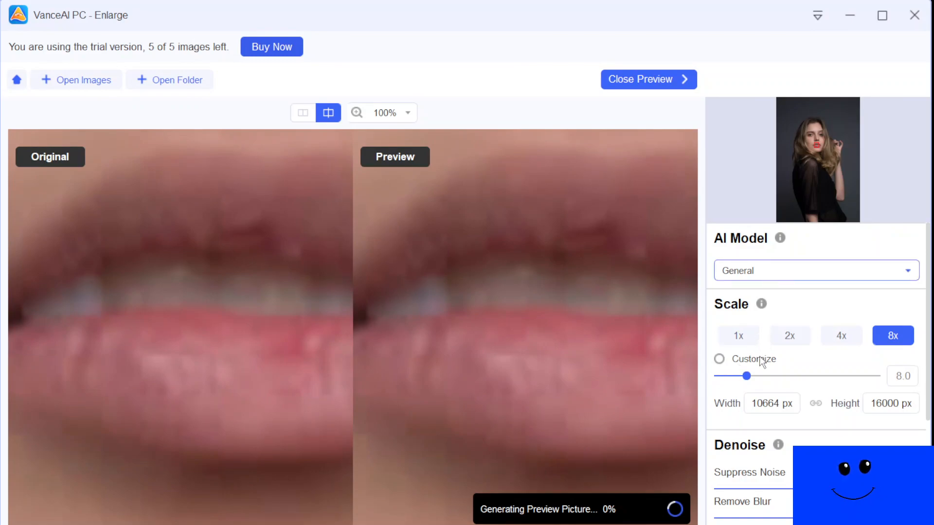
Apply the Low Quality model at 4x, 5332 by 8000 px, and compare the lips.
click(790, 336)
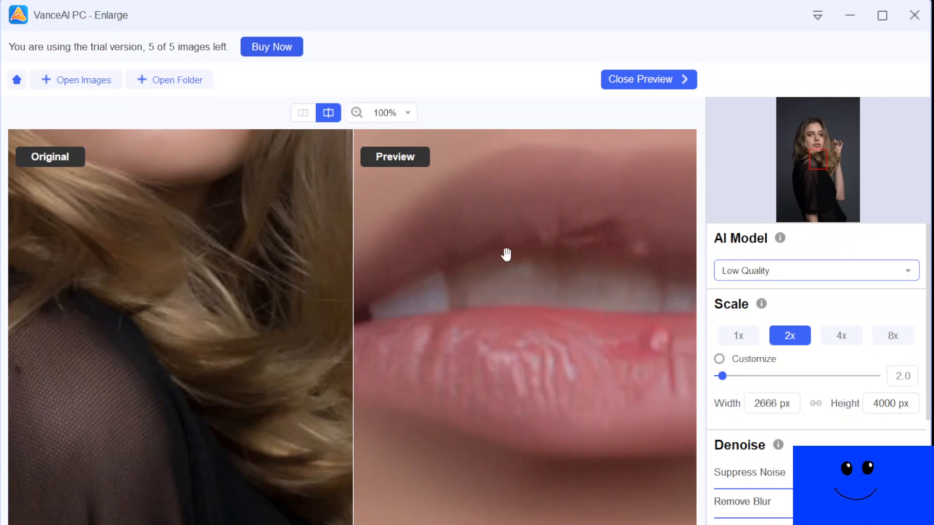
mouse_move(510, 262)
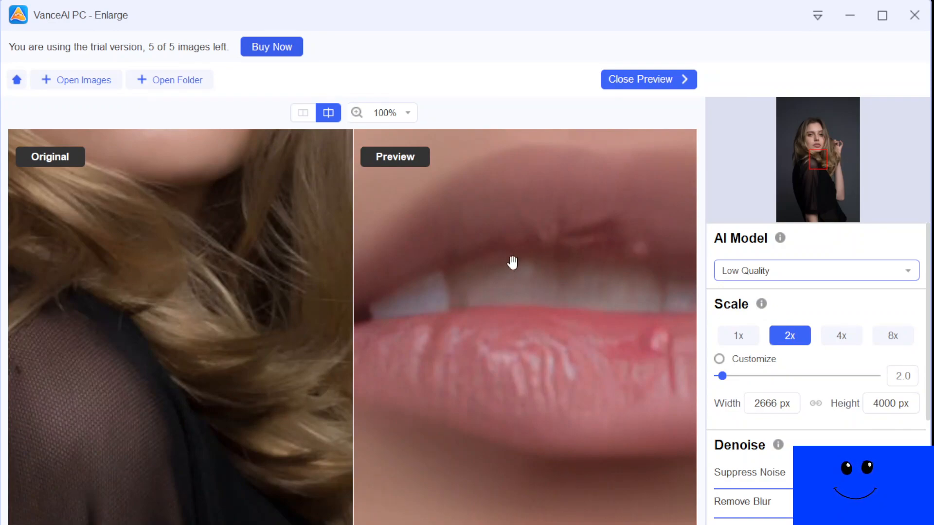
click(841, 335)
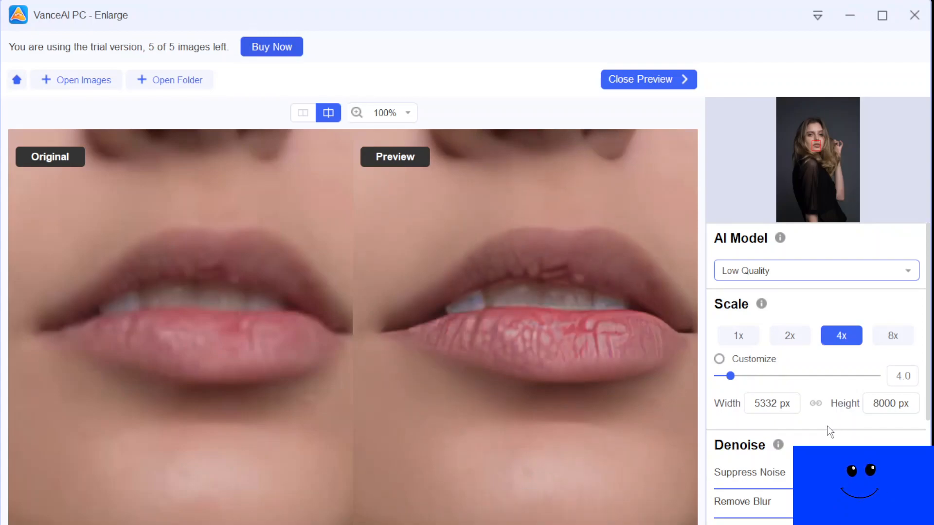
mouse_move(282, 407)
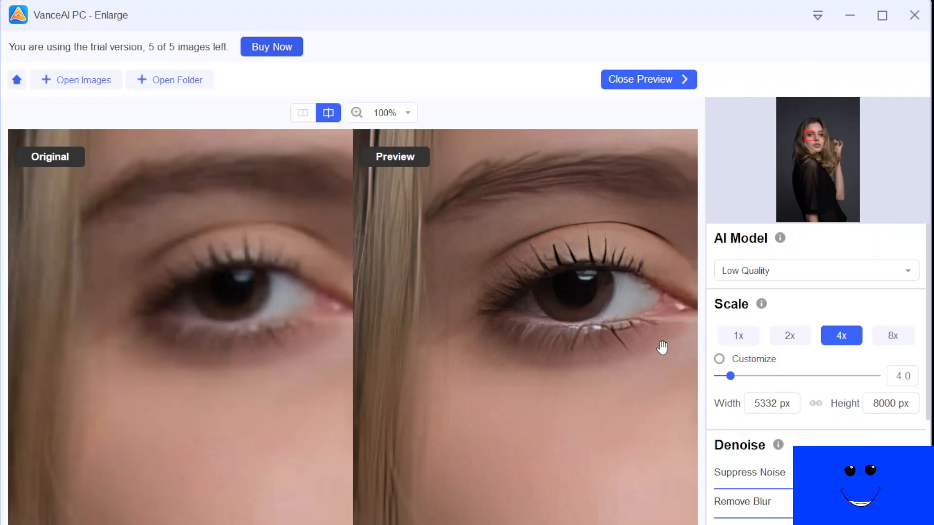
mouse_move(532, 399)
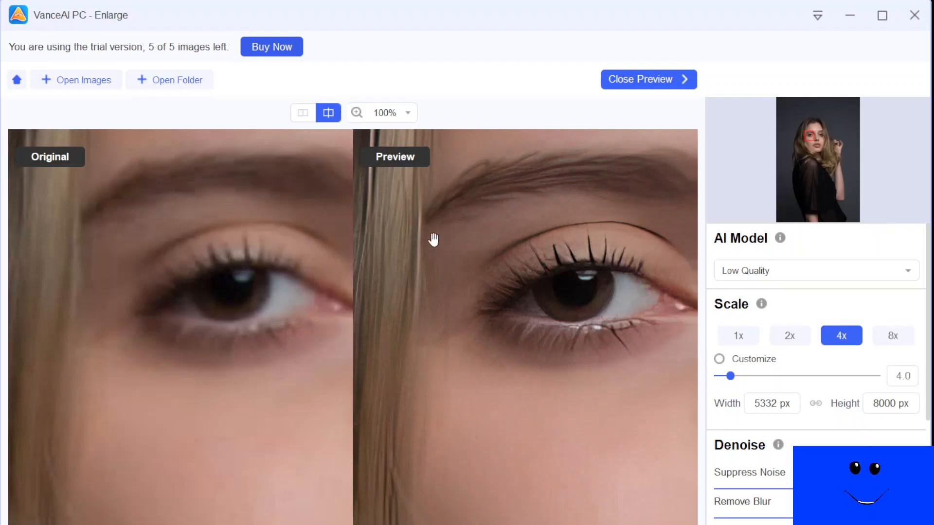
mouse_move(821, 370)
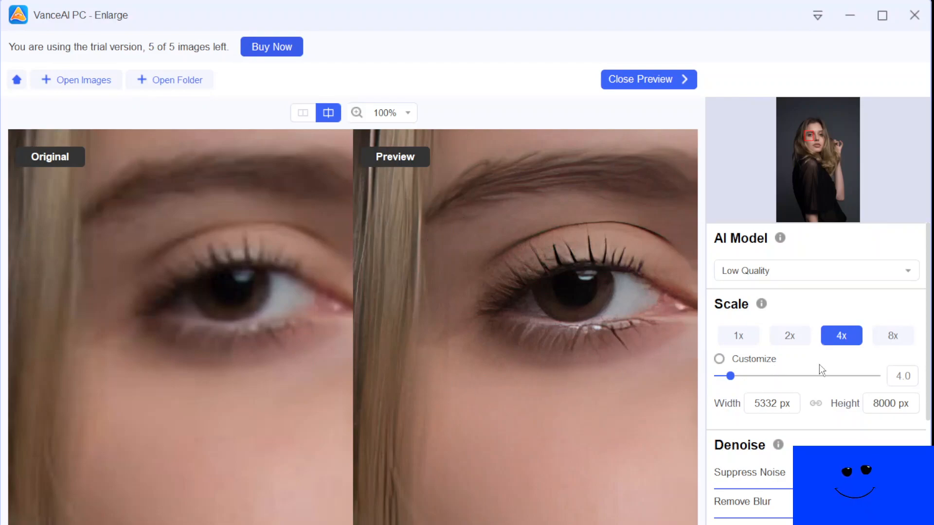
Raise the Low Quality enlargement to 8x, giving 10664 by 16000 px output.
click(893, 336)
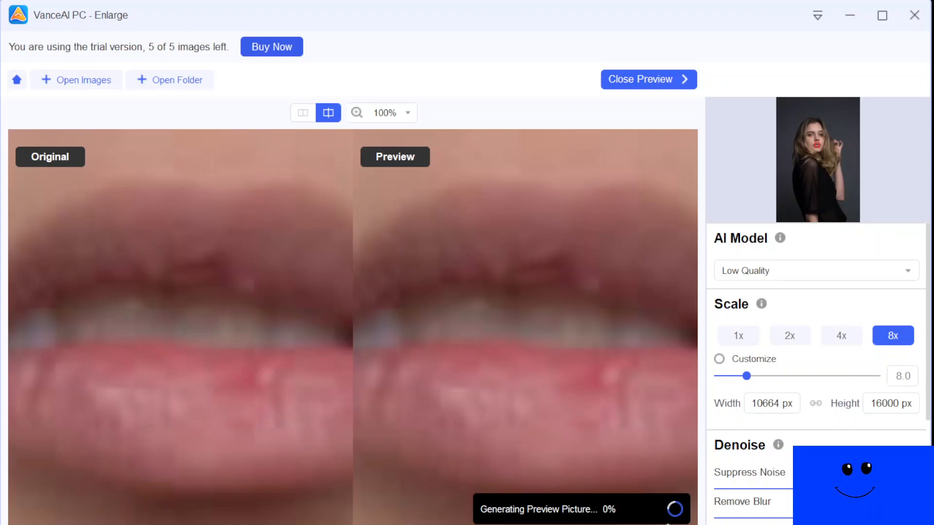
mouse_move(477, 356)
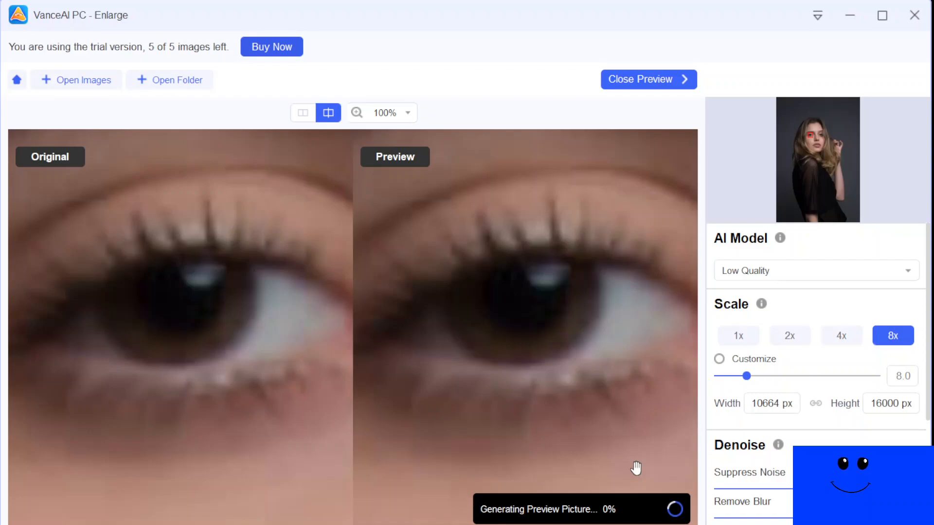
mouse_move(630, 454)
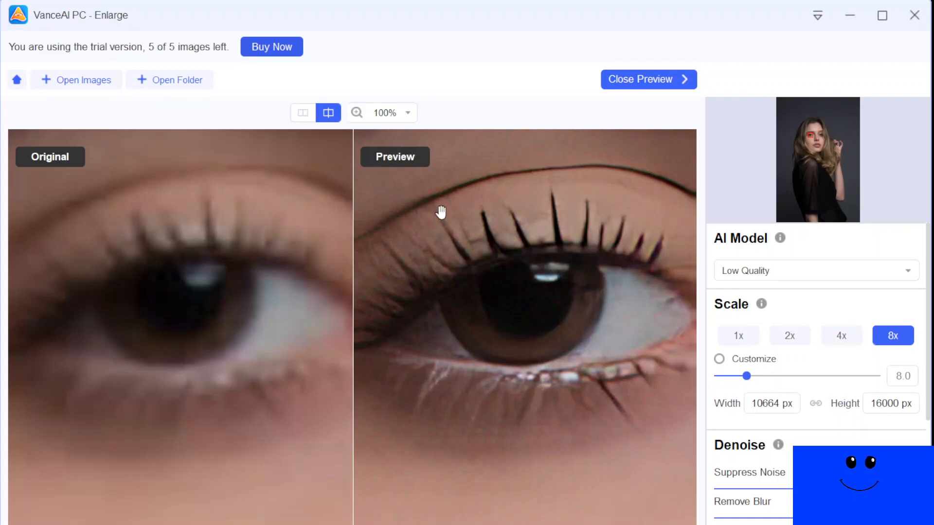
mouse_move(42, 39)
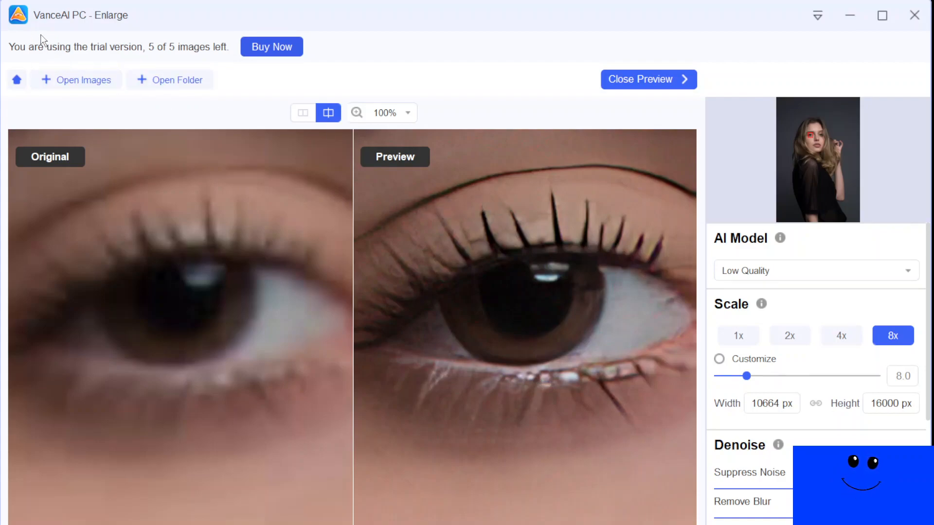